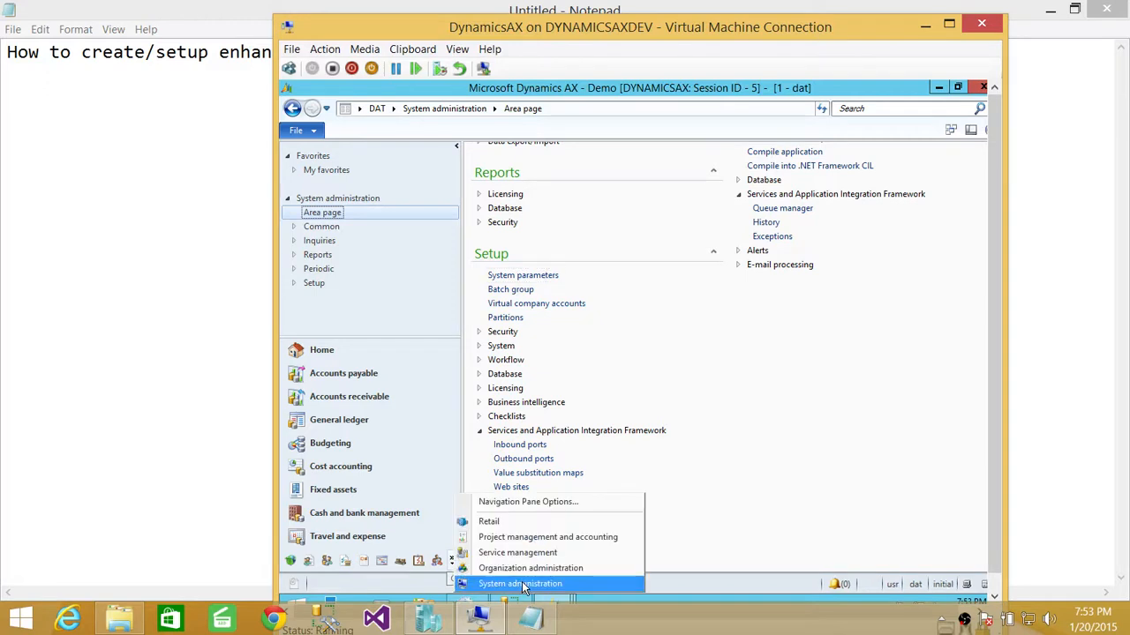
- Go to System administration and bring up the Inbound ports list
{"action": "left_click", "coordinate": [524, 584]}
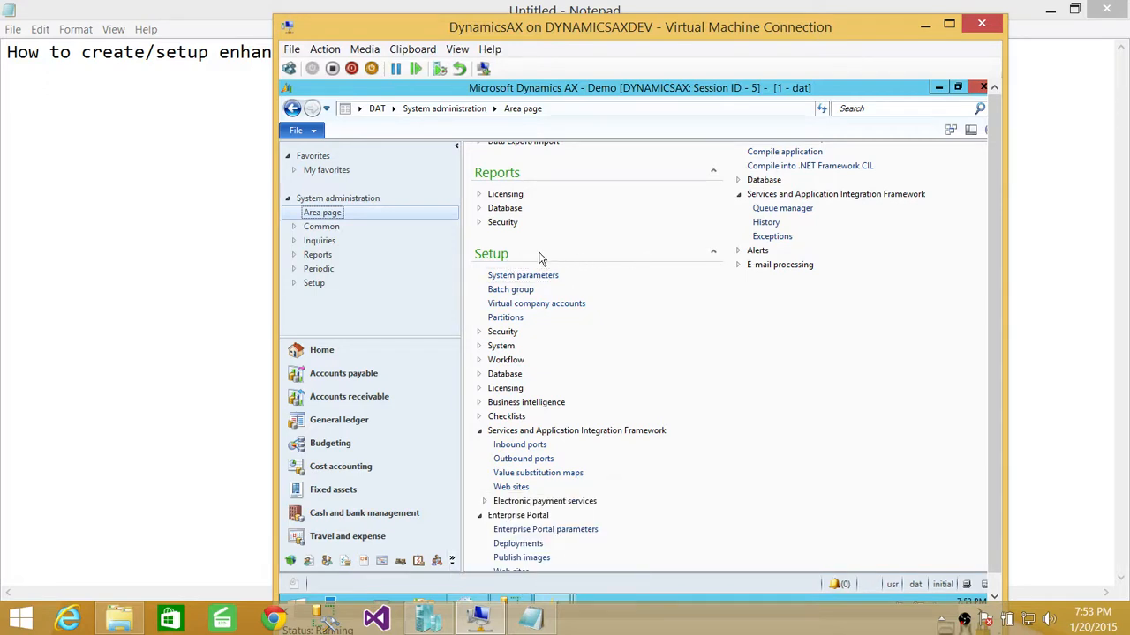
{"action": "left_click", "coordinate": [519, 444]}
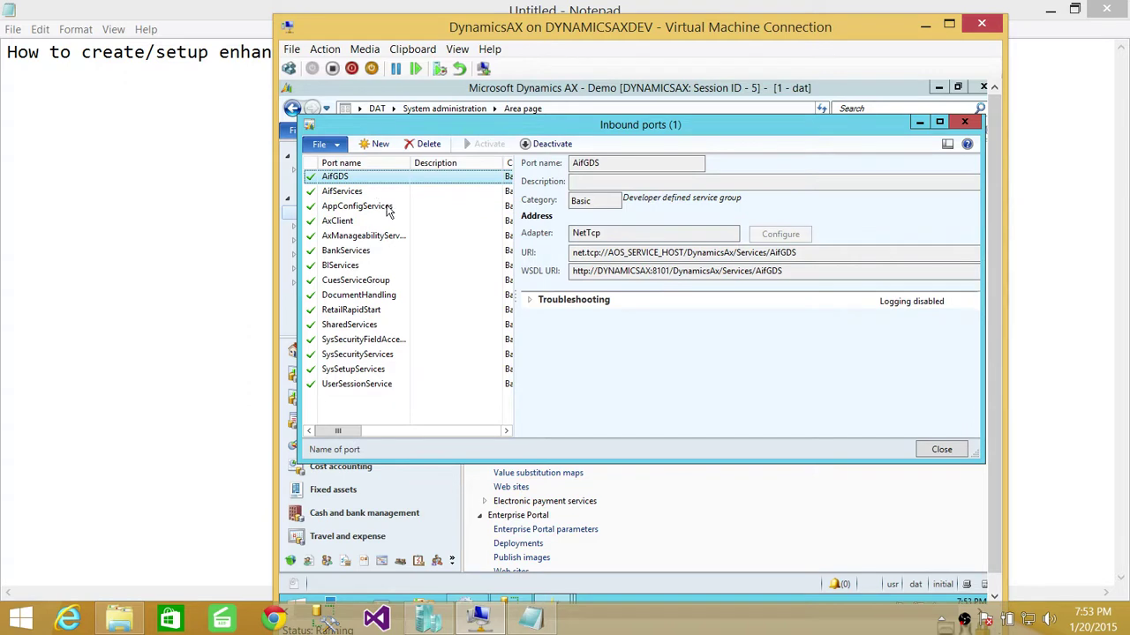
{"action": "mouse_move", "coordinate": [412, 208]}
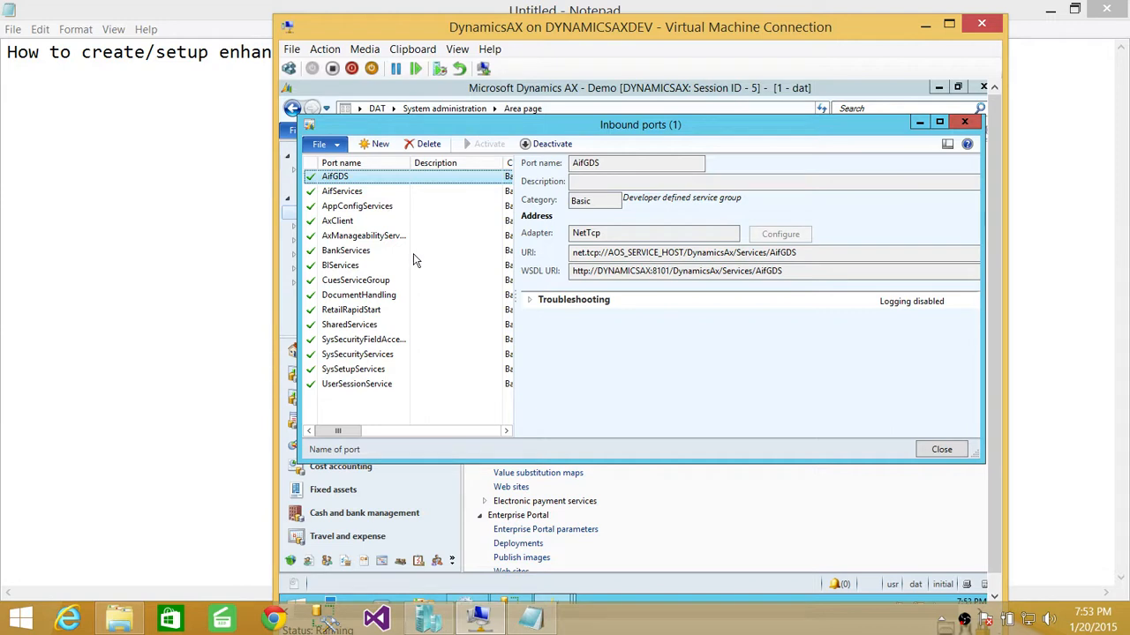
{"action": "mouse_move", "coordinate": [442, 250]}
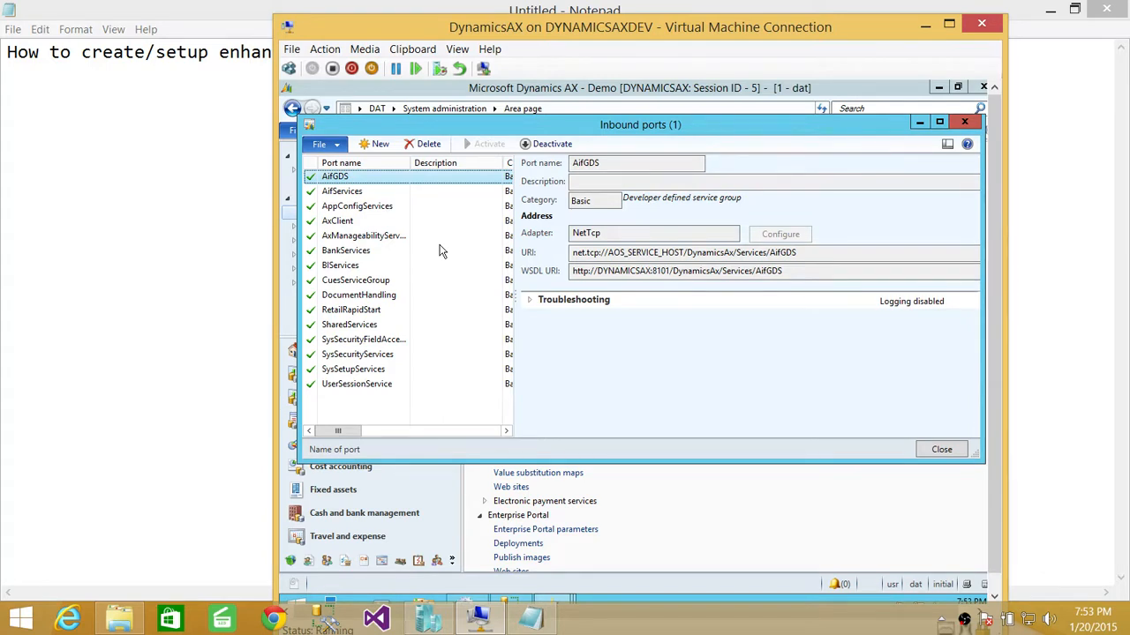
{"action": "mouse_move", "coordinate": [432, 215]}
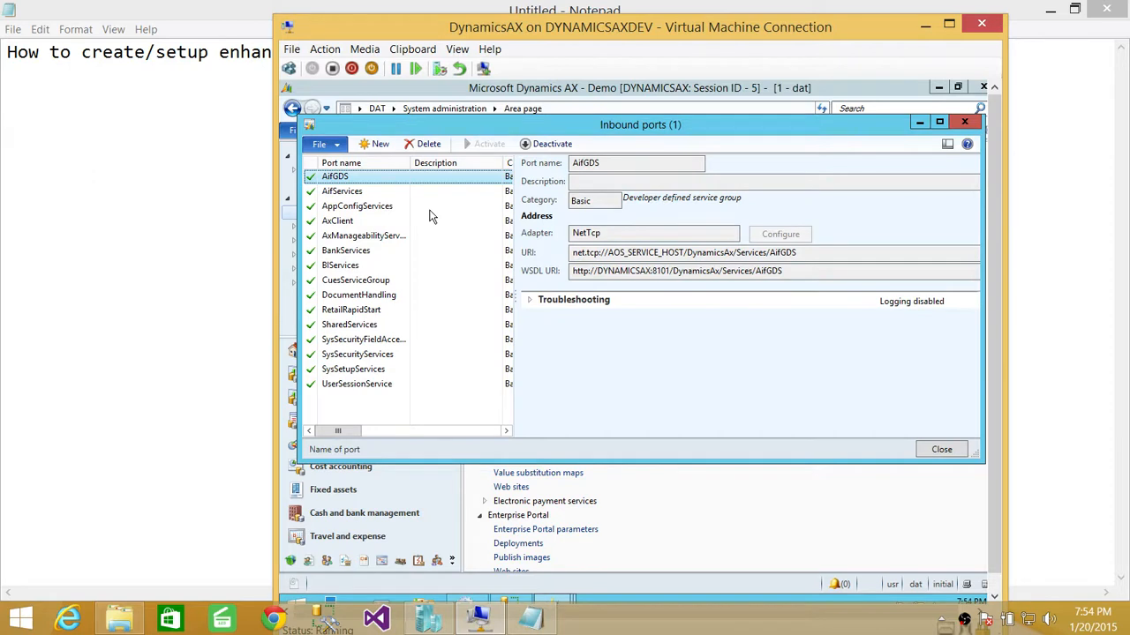
{"action": "mouse_move", "coordinate": [382, 150]}
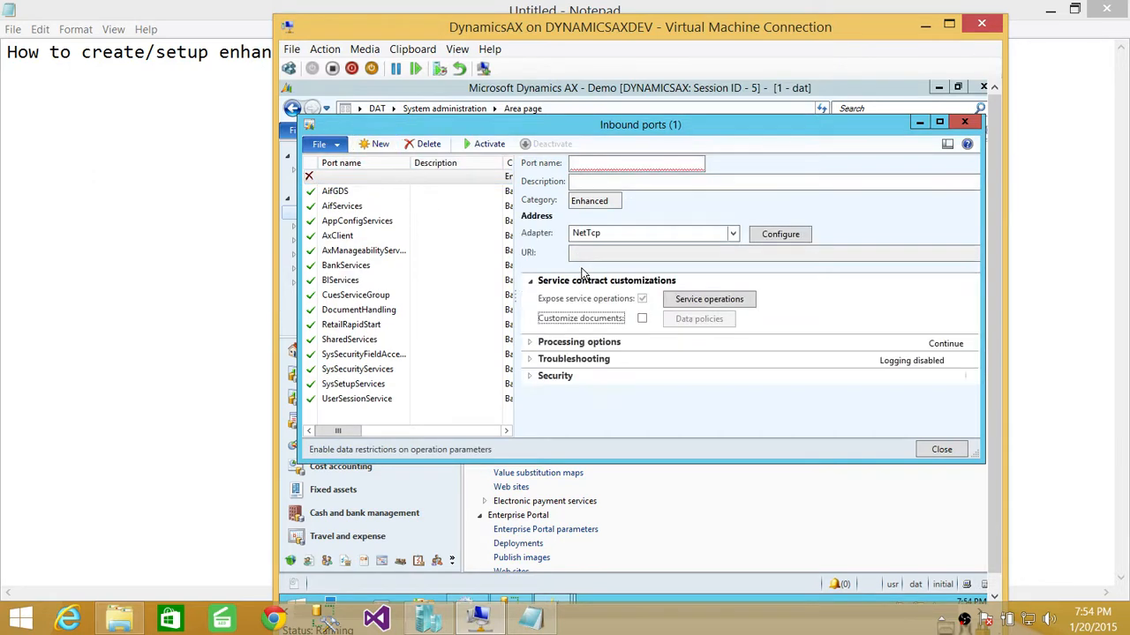
- Name the new port ValidateFinance with description 'Validate Finacial Budget'
{"action": "left_click", "coordinate": [636, 163]}
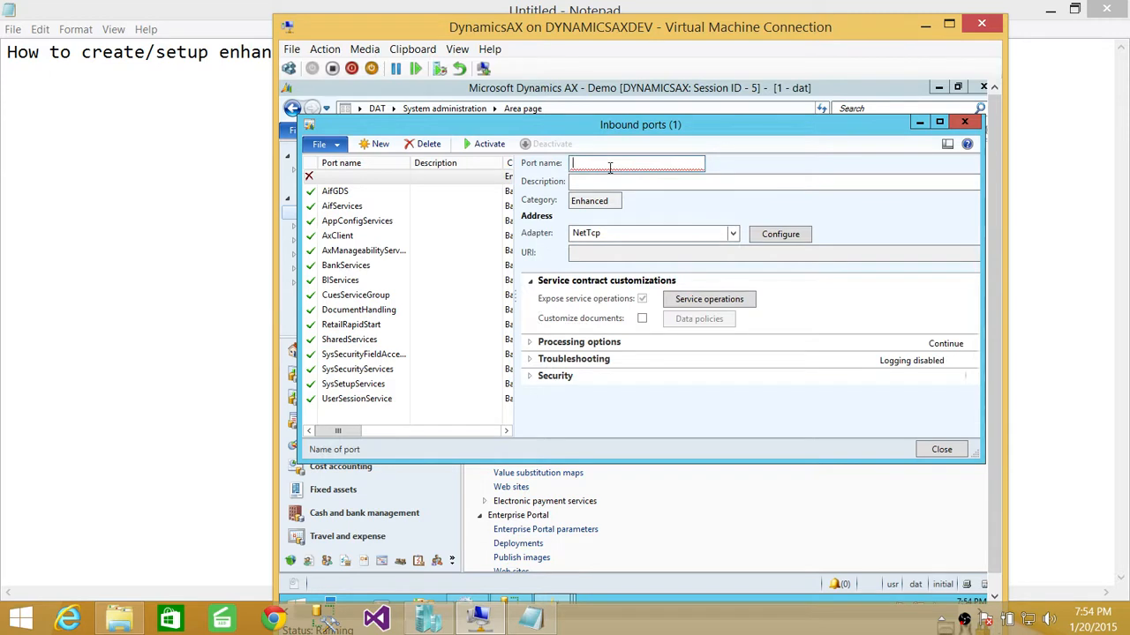
{"action": "type", "text": "ValidateFinance"}
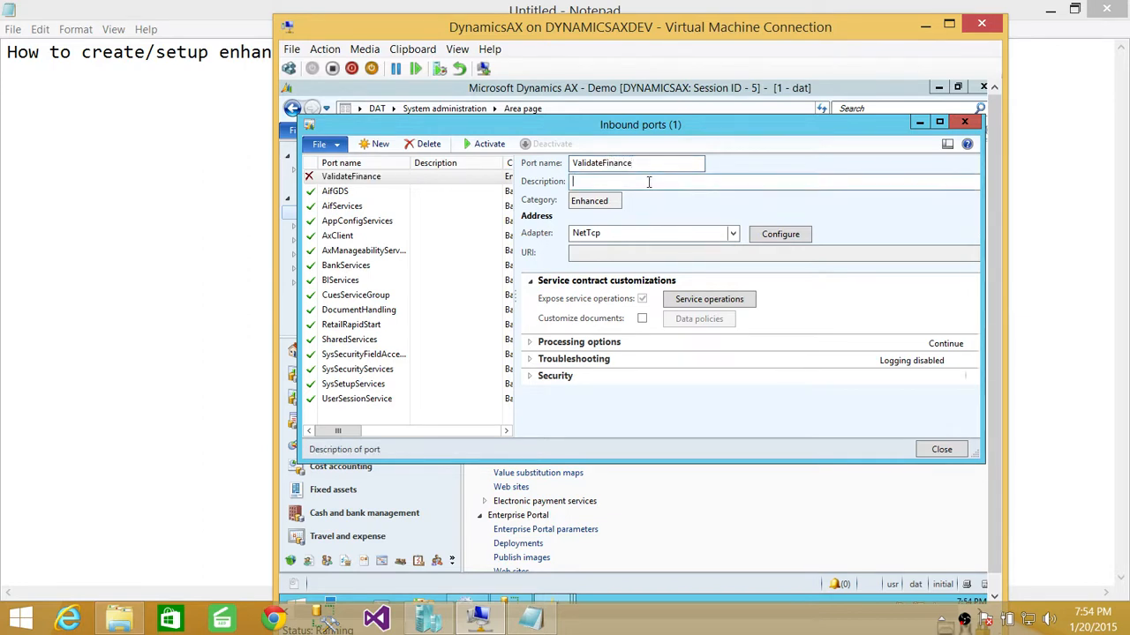
{"action": "type", "text": "Validate Finacial"}
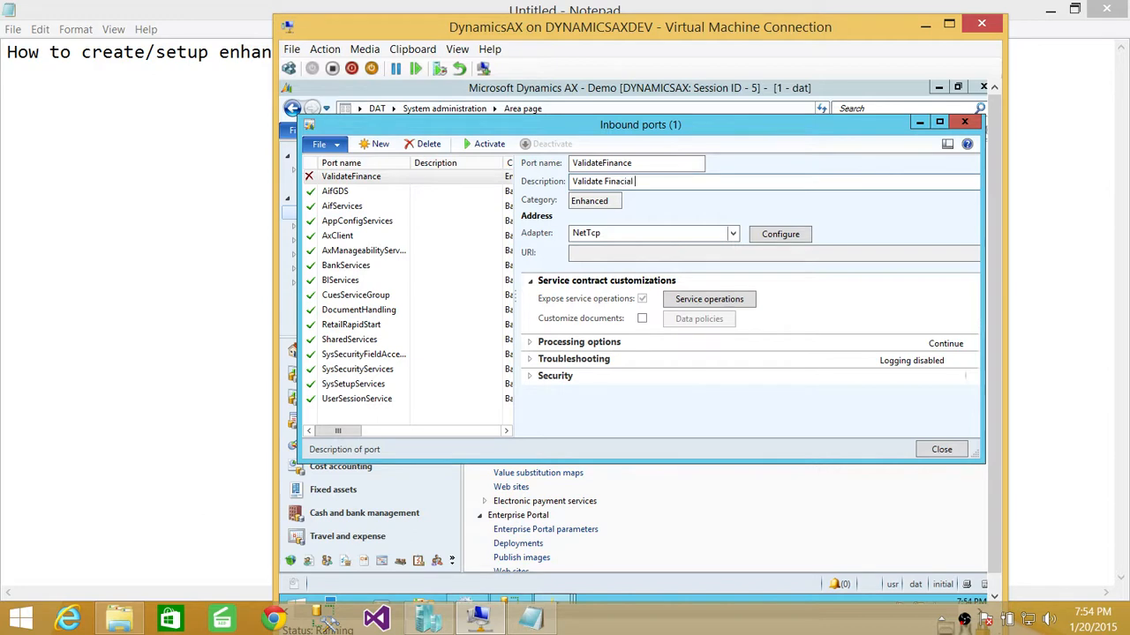
{"action": "type", "text": "Budget"}
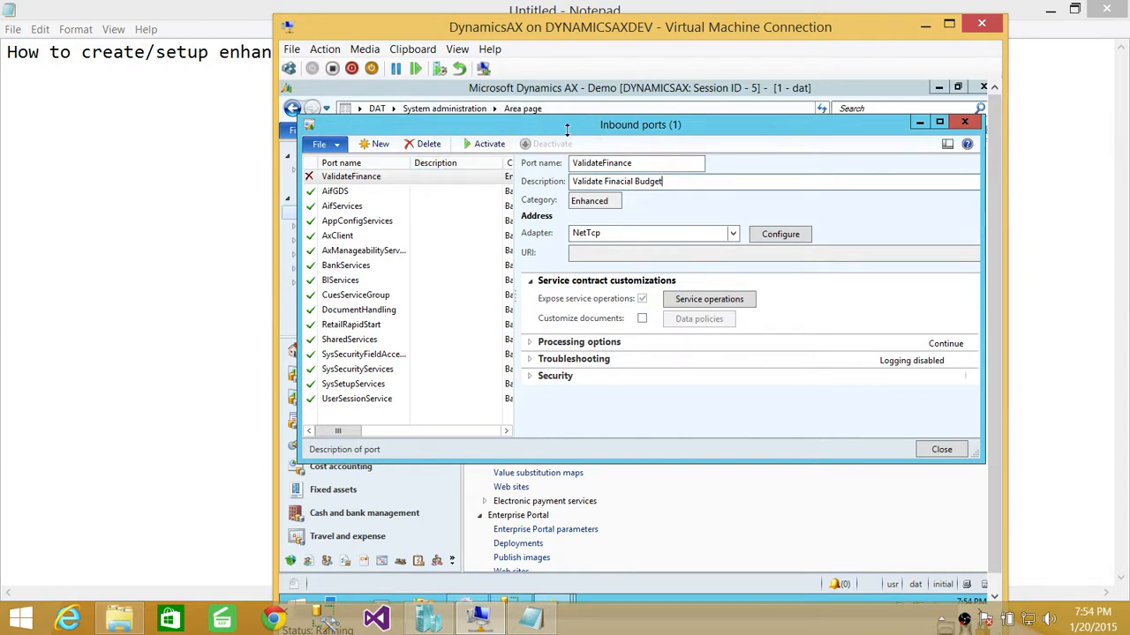
{"action": "mouse_move", "coordinate": [583, 217]}
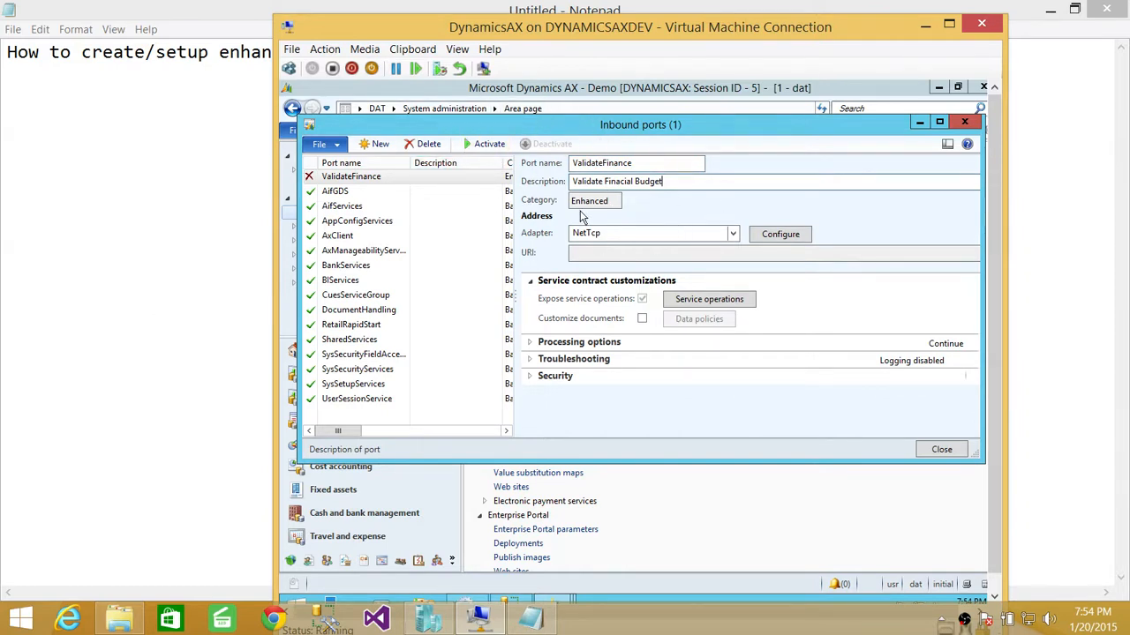
{"action": "mouse_move", "coordinate": [599, 216]}
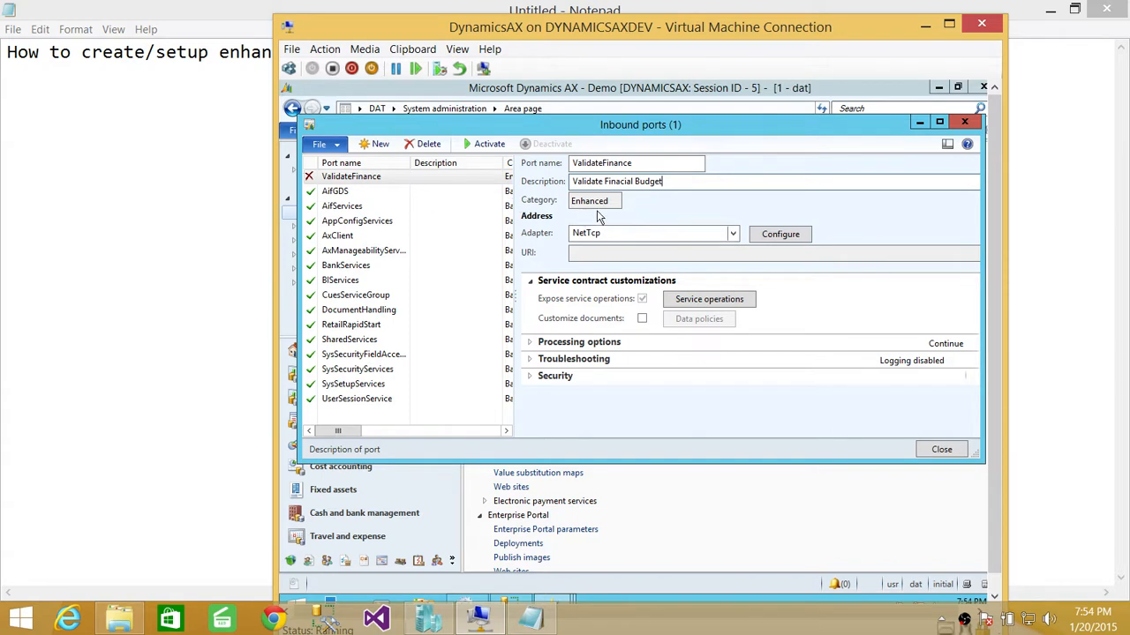
{"action": "mouse_move", "coordinate": [663, 216]}
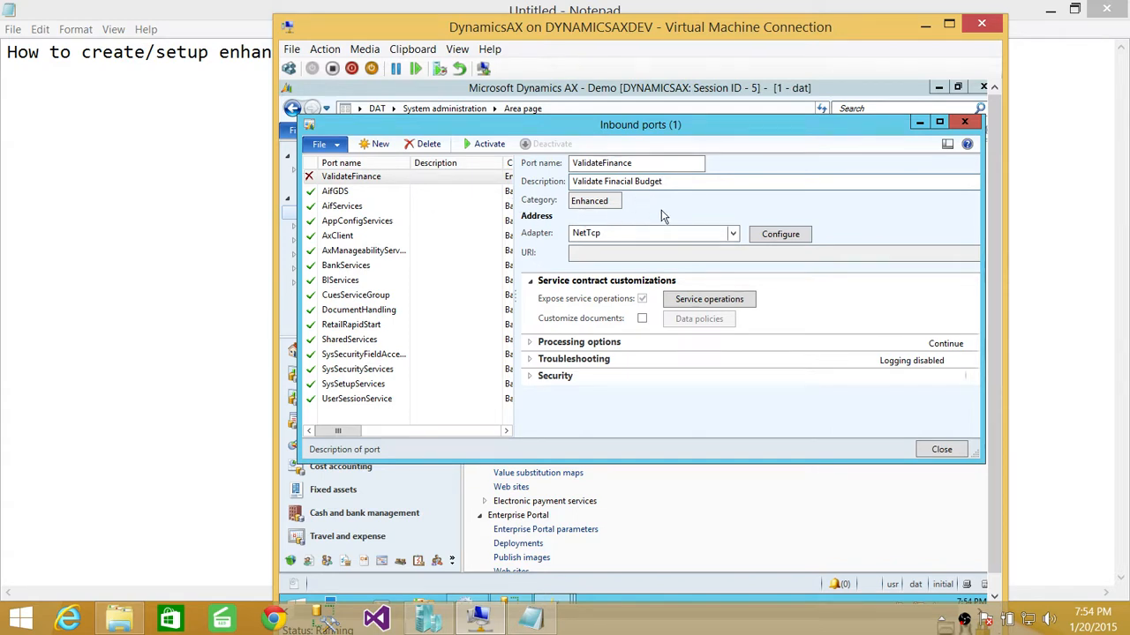
{"action": "mouse_move", "coordinate": [539, 238]}
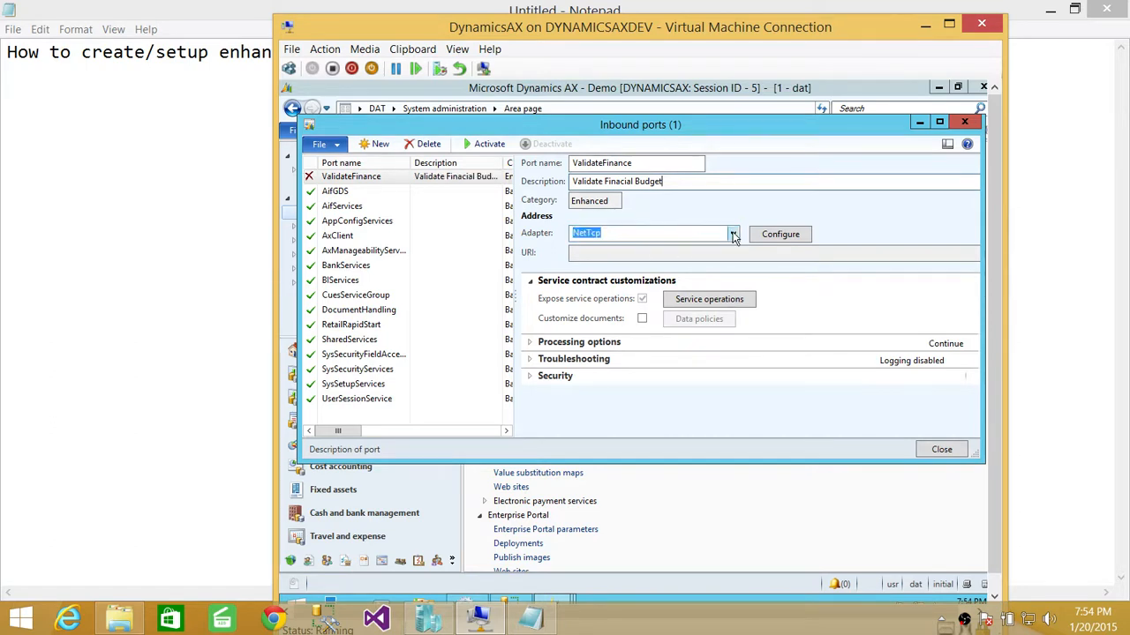
- Review the adapter choices (File system, HTTP, MSMQ, NetTcp) and keep NetTcp
{"action": "left_click", "coordinate": [731, 234]}
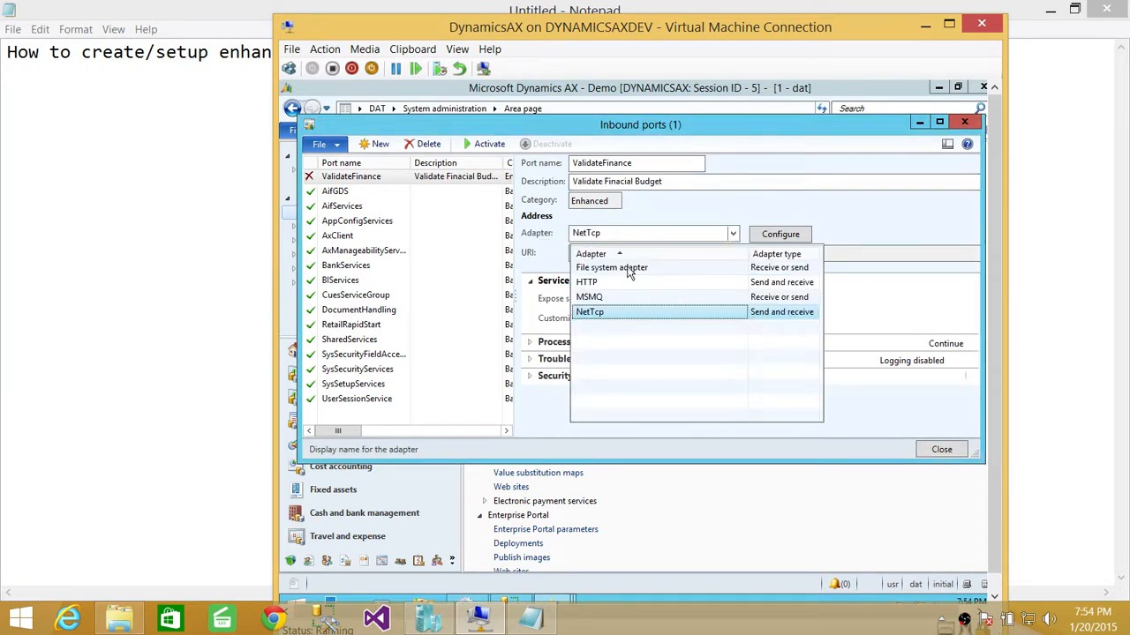
{"action": "mouse_move", "coordinate": [659, 274]}
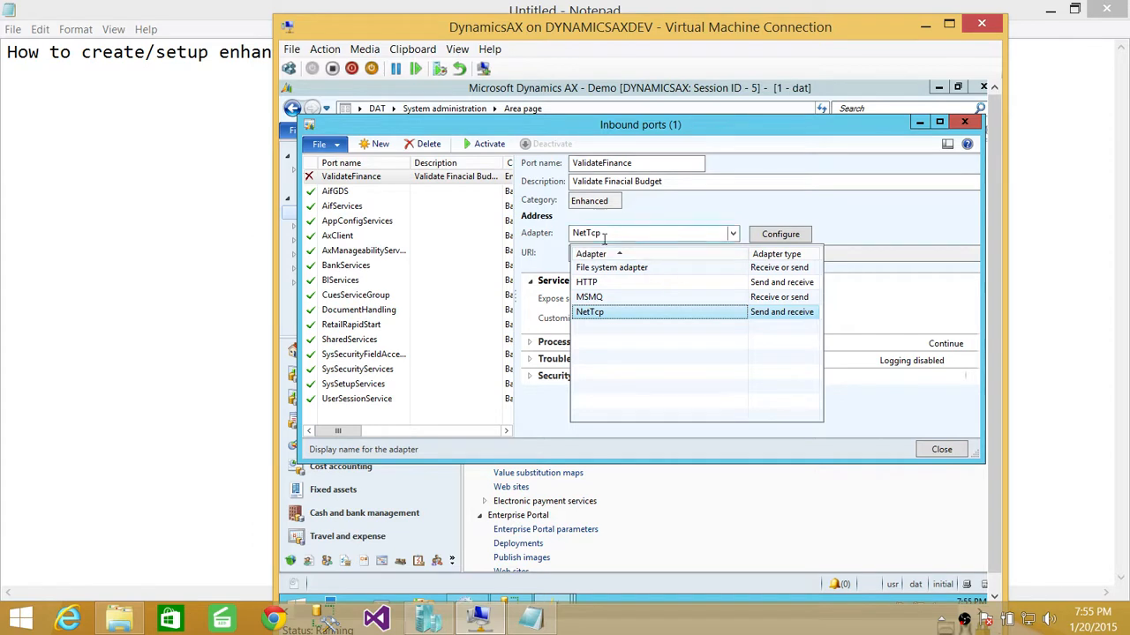
{"action": "left_click", "coordinate": [589, 311]}
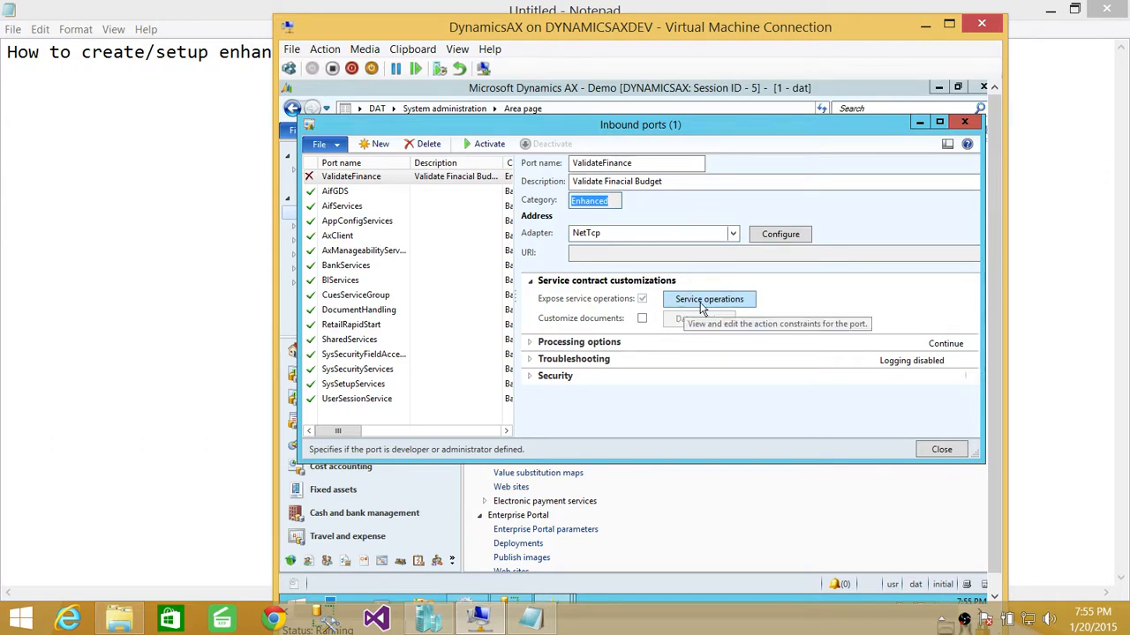
- Bring up the Select service operations form for ValidateFinance
{"action": "left_click", "coordinate": [709, 298]}
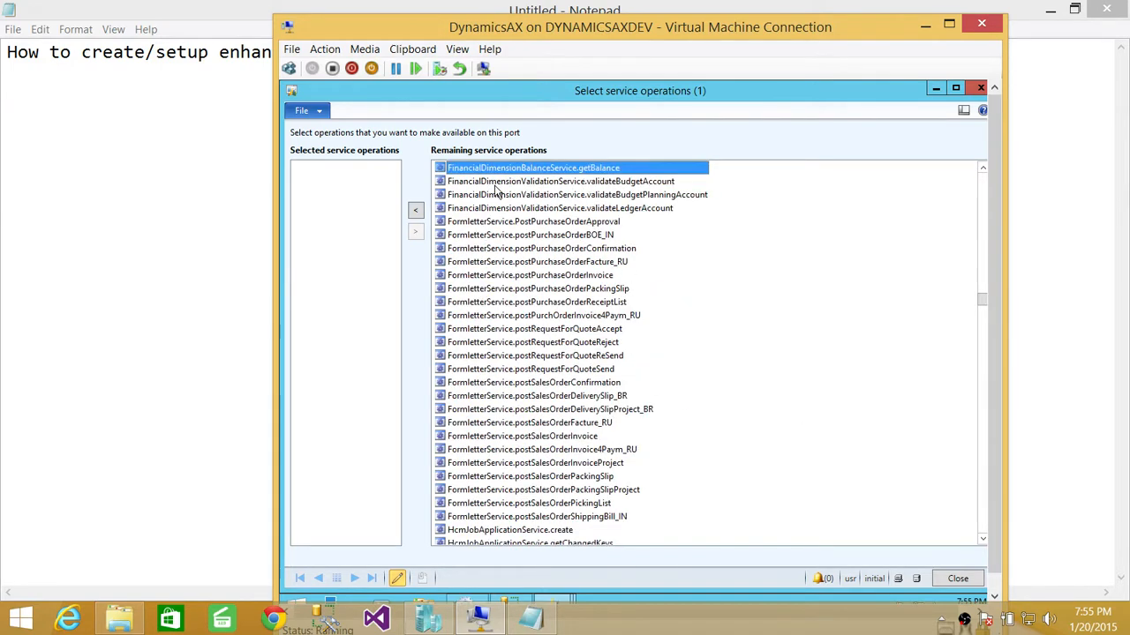
{"action": "mouse_move", "coordinate": [484, 181]}
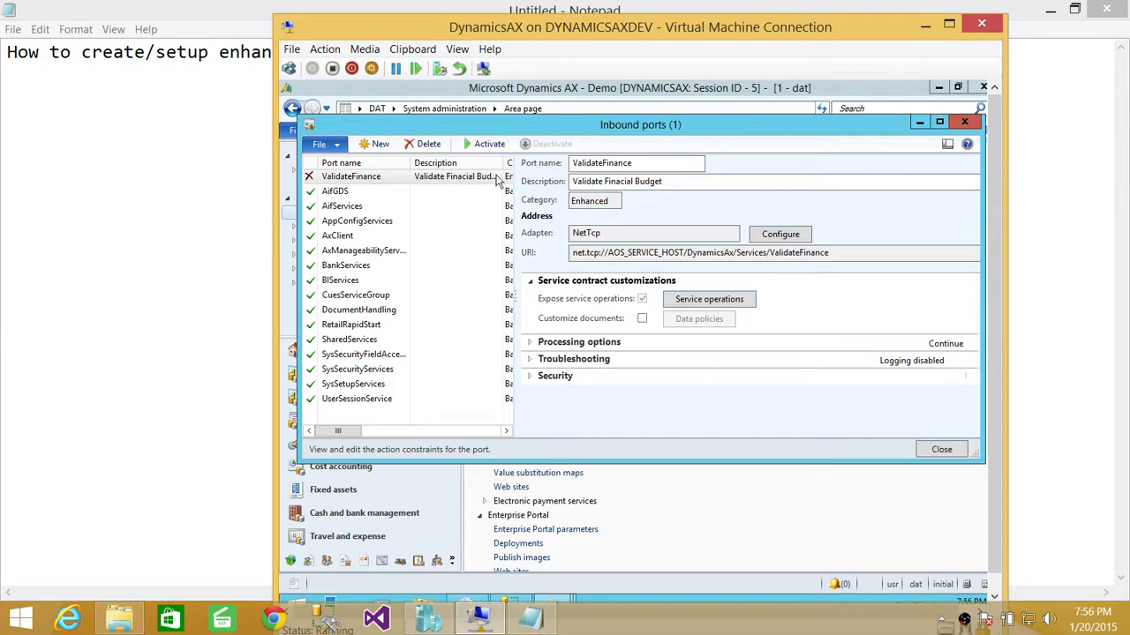
{"action": "mouse_move", "coordinate": [488, 144]}
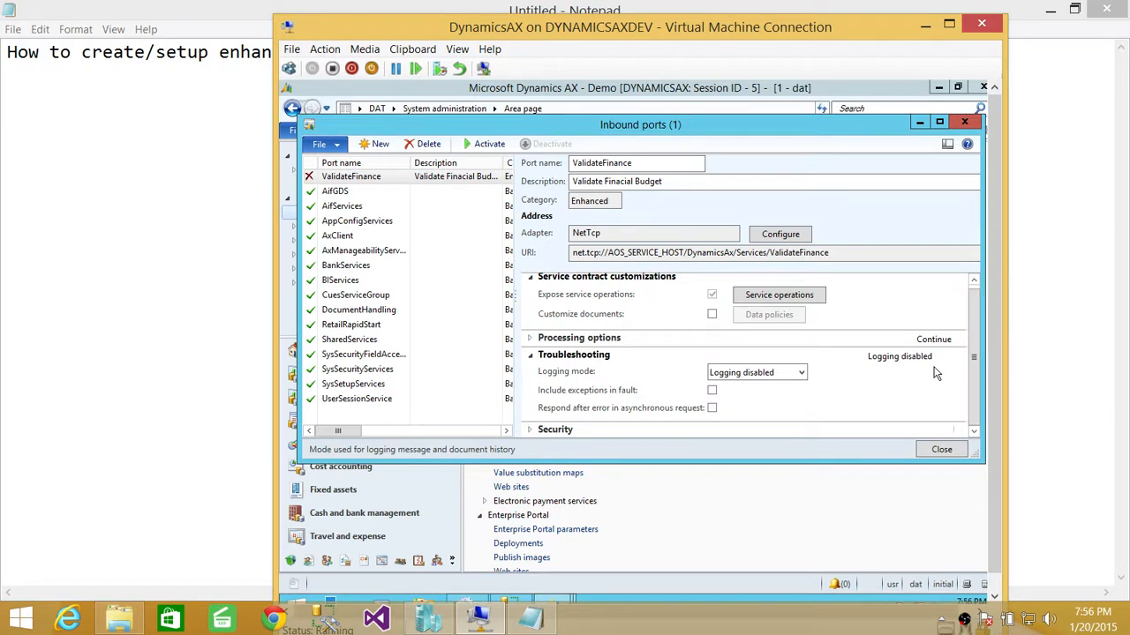
{"action": "mouse_move", "coordinate": [828, 389]}
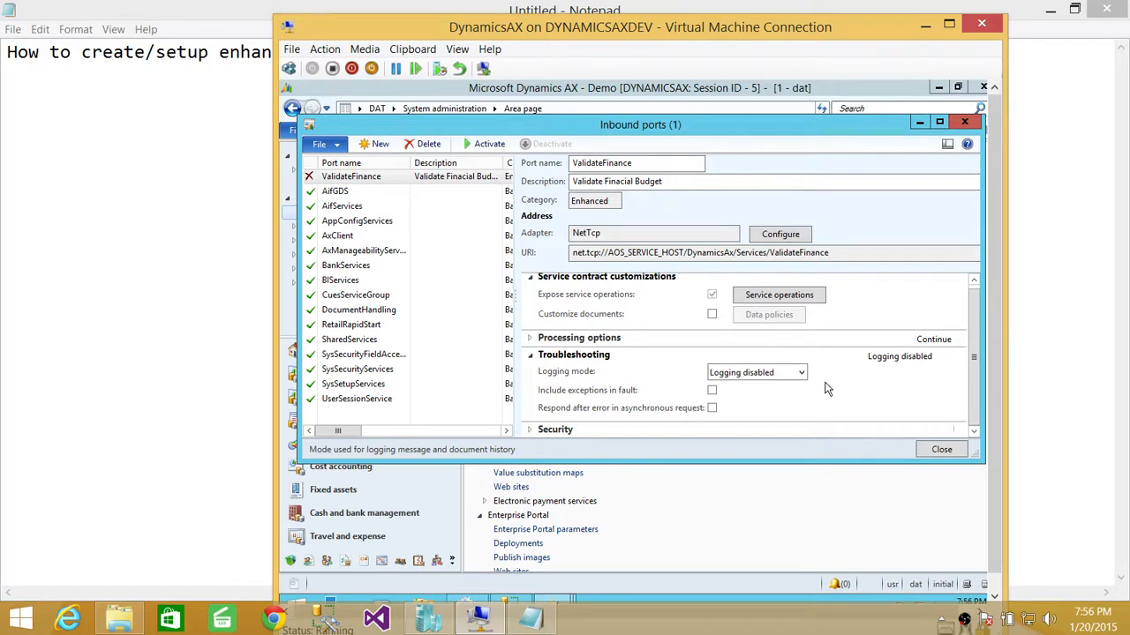
{"action": "mouse_move", "coordinate": [532, 362]}
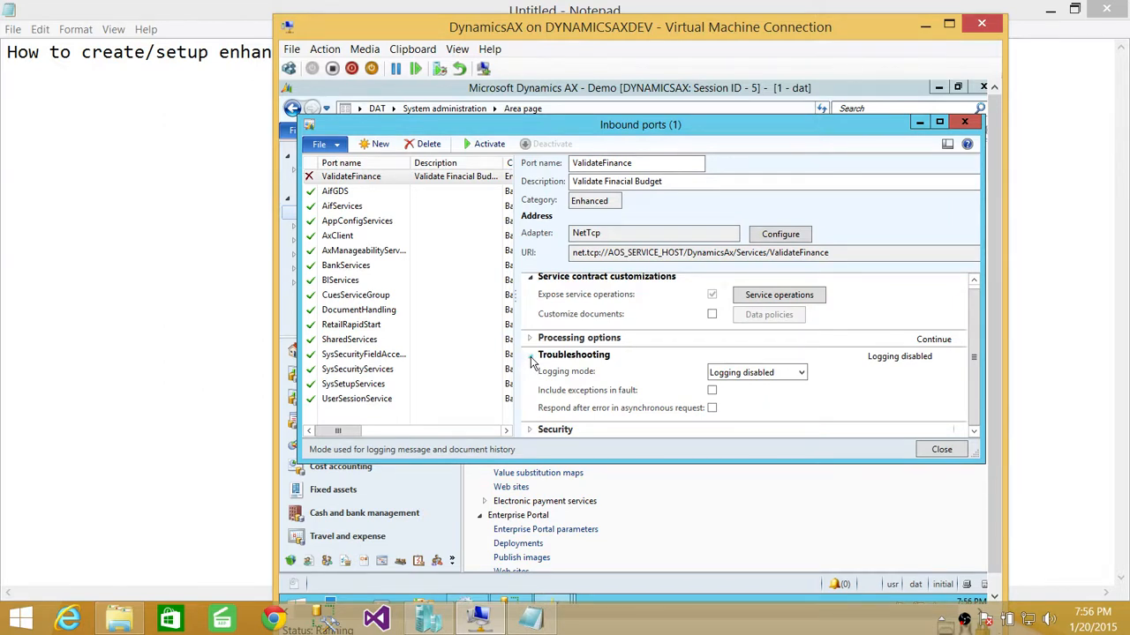
{"action": "left_click", "coordinate": [529, 354]}
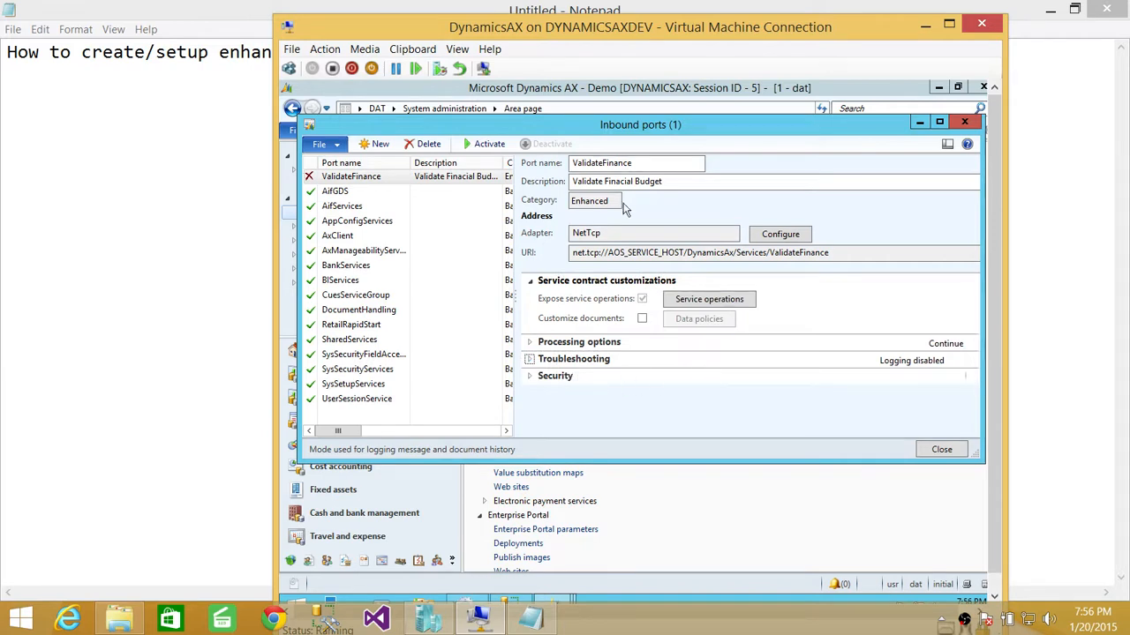
{"action": "mouse_move", "coordinate": [699, 375]}
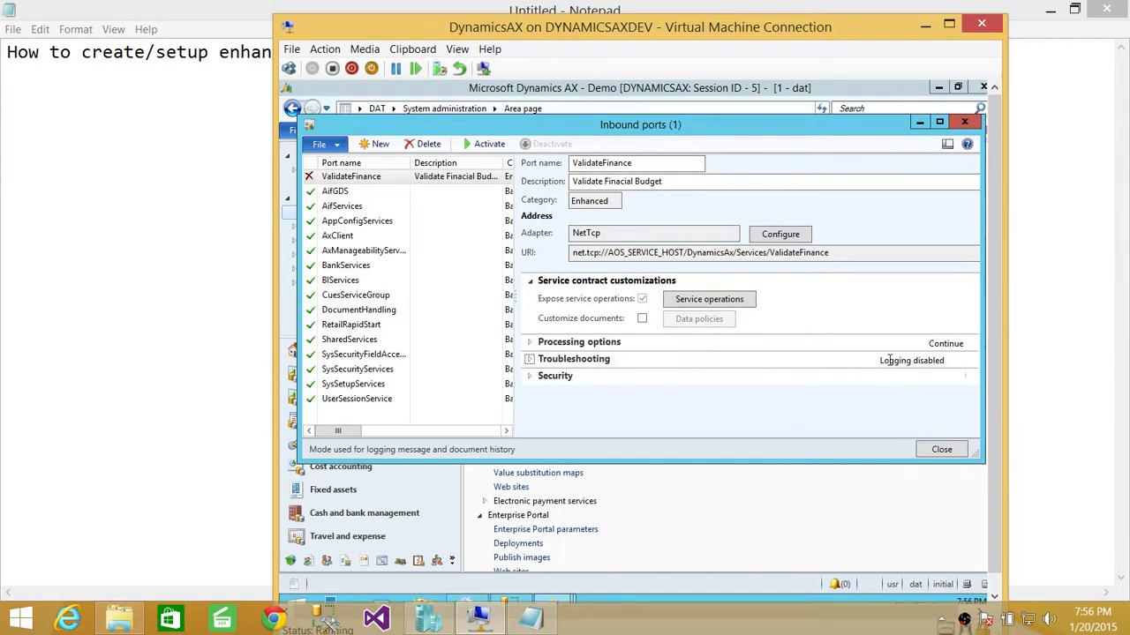
{"action": "mouse_move", "coordinate": [755, 372]}
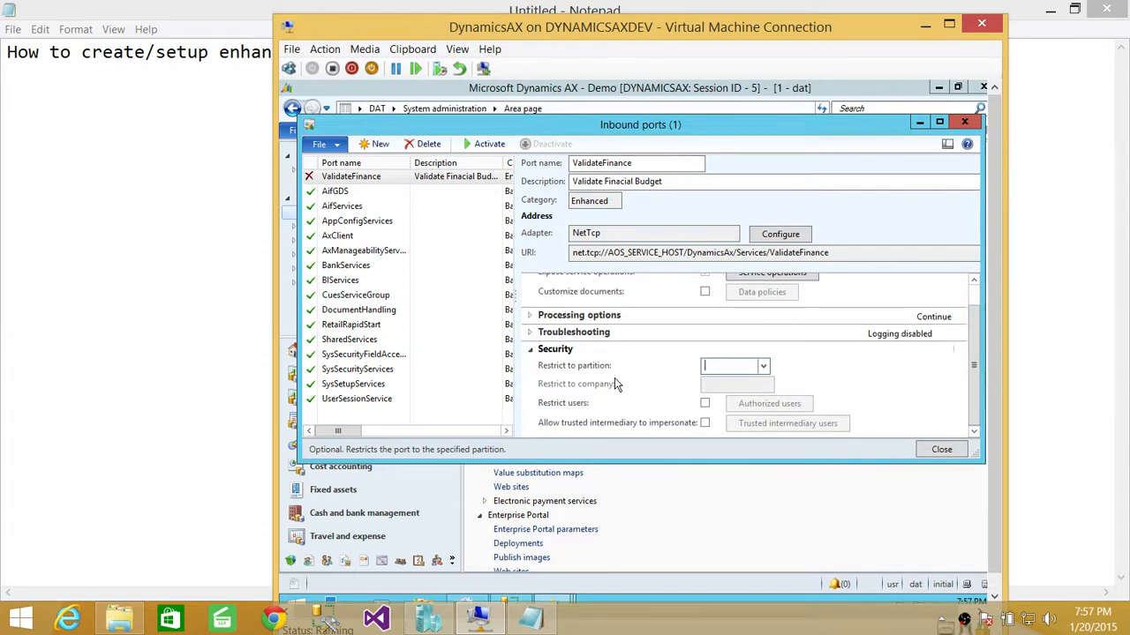
{"action": "mouse_move", "coordinate": [647, 371]}
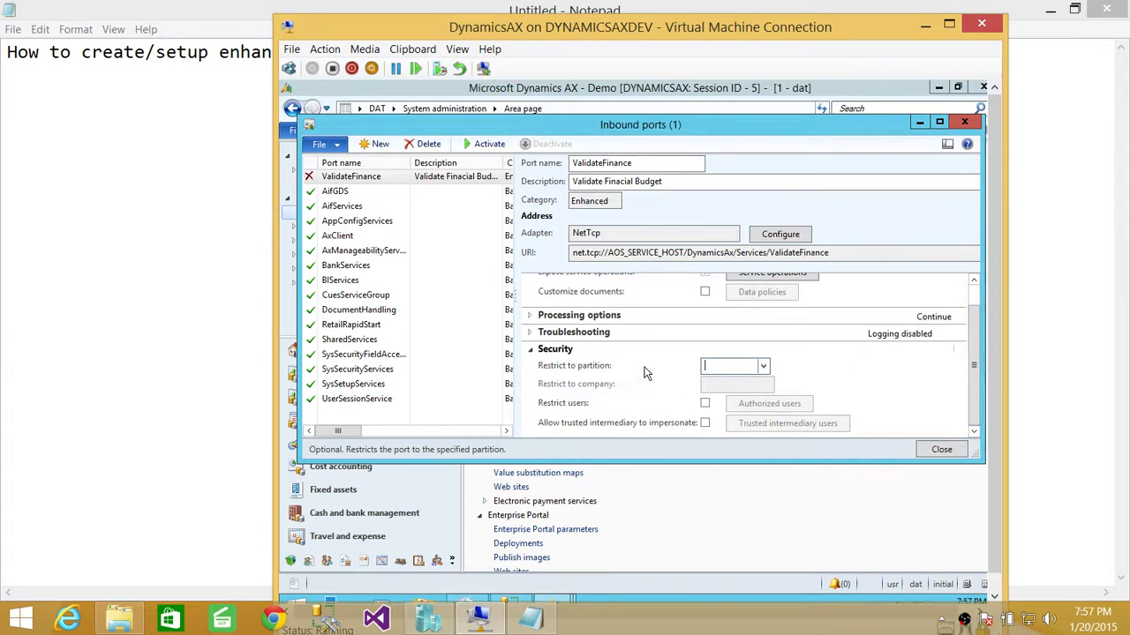
{"action": "mouse_move", "coordinate": [534, 357]}
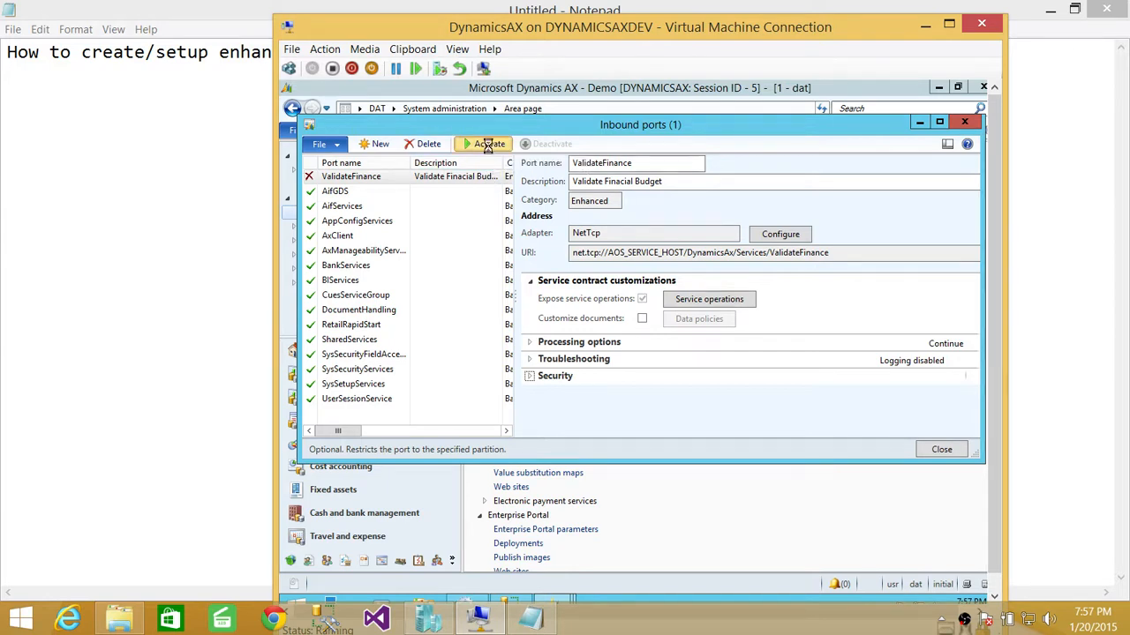
- Activate the ValidateFinance port and wait while AX processes it
{"action": "left_click", "coordinate": [488, 144]}
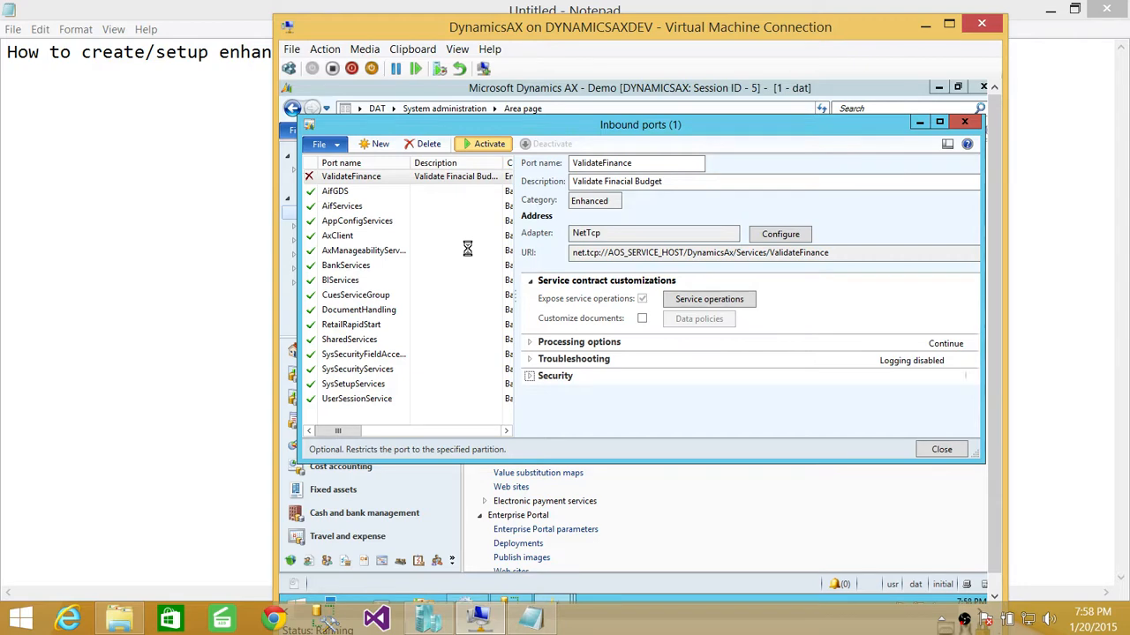
{"action": "left_click", "coordinate": [484, 143]}
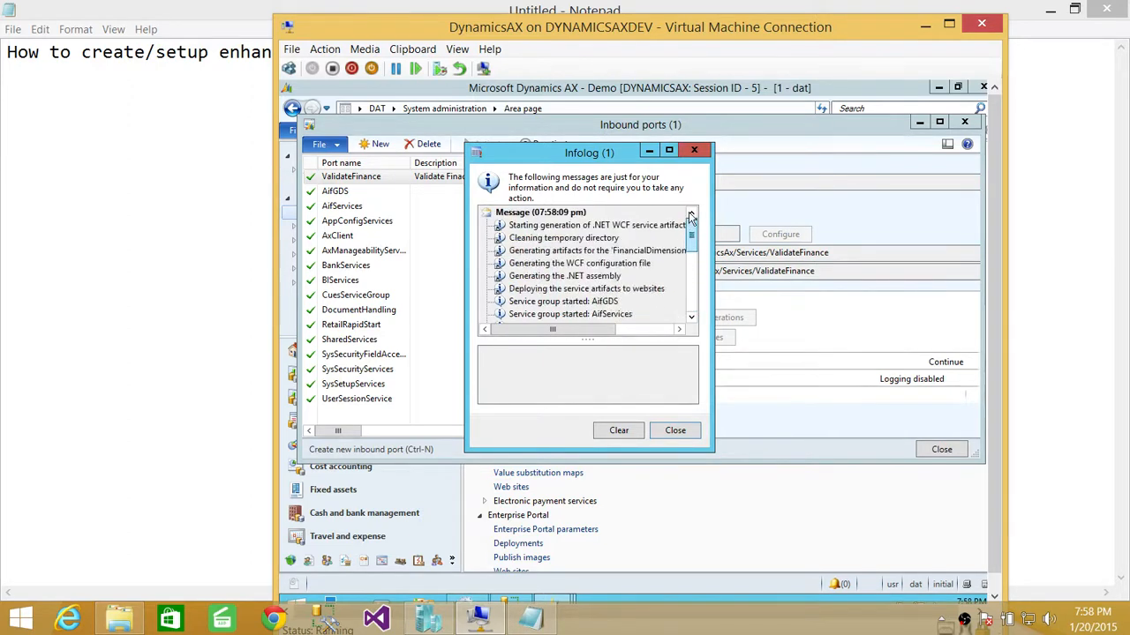
- Dismiss the Infolog reporting WCF service artifacts generated and service groups started
{"action": "left_click", "coordinate": [674, 430]}
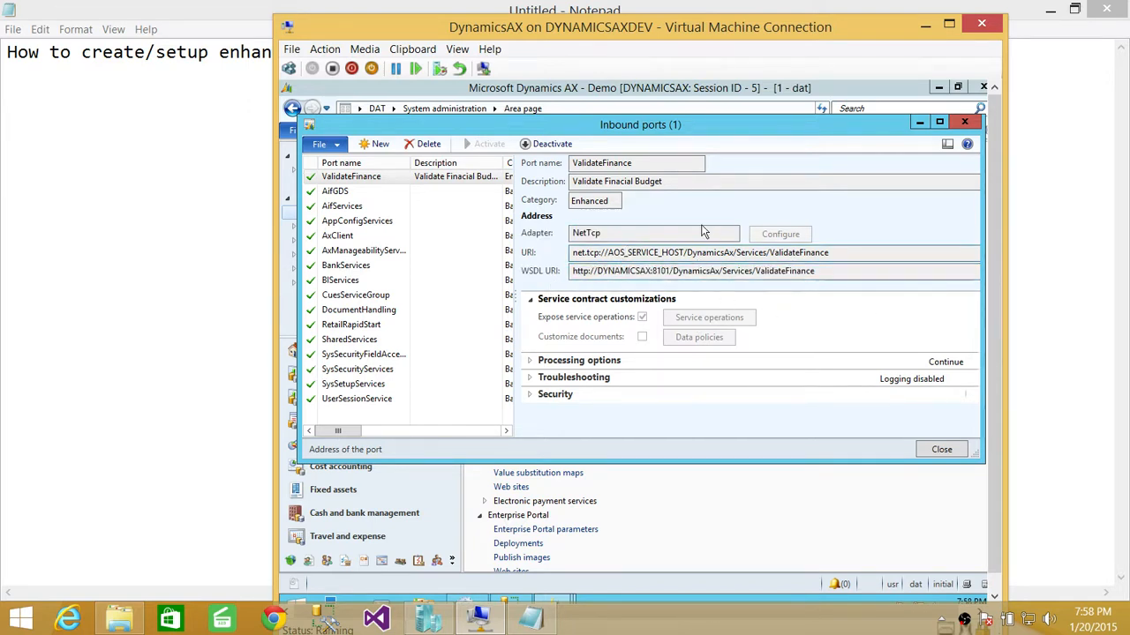
{"action": "mouse_move", "coordinate": [544, 266]}
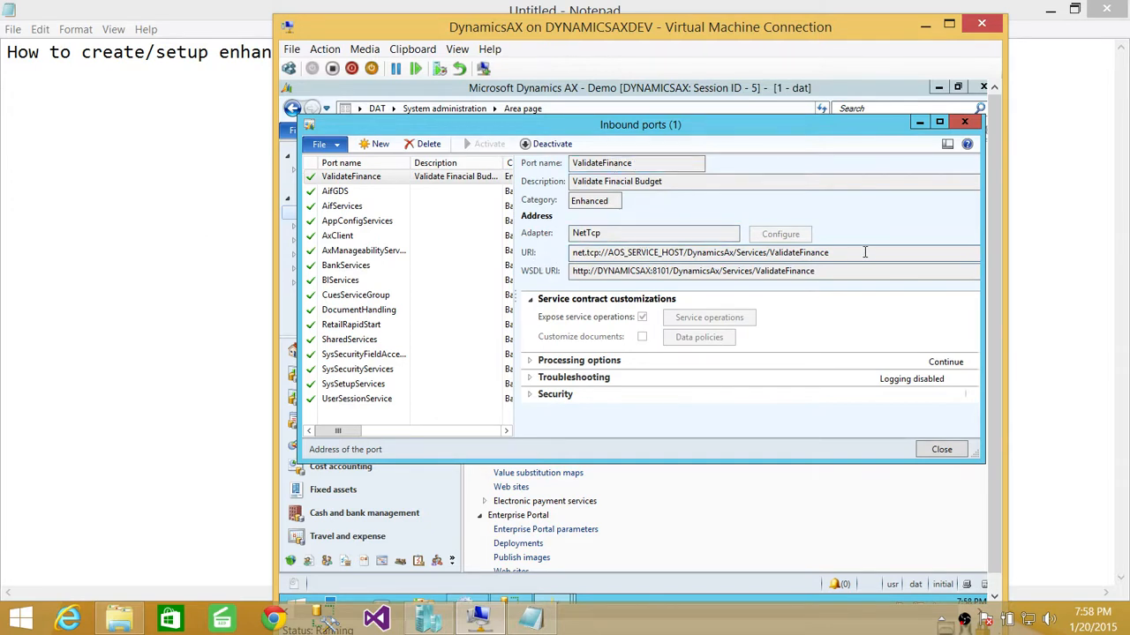
{"action": "mouse_move", "coordinate": [834, 287]}
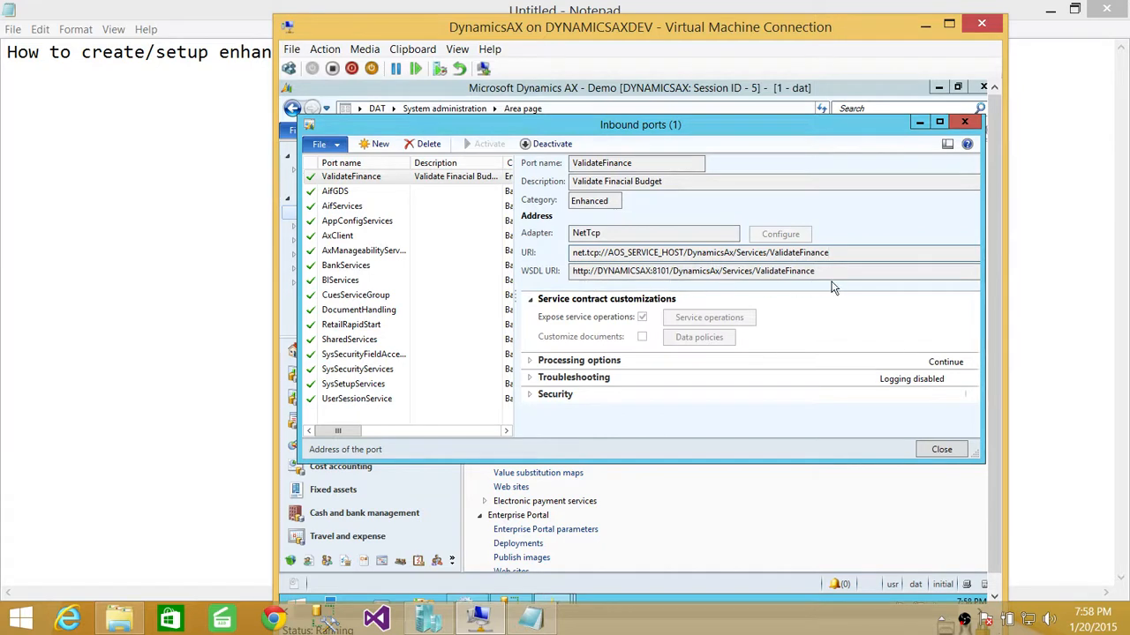